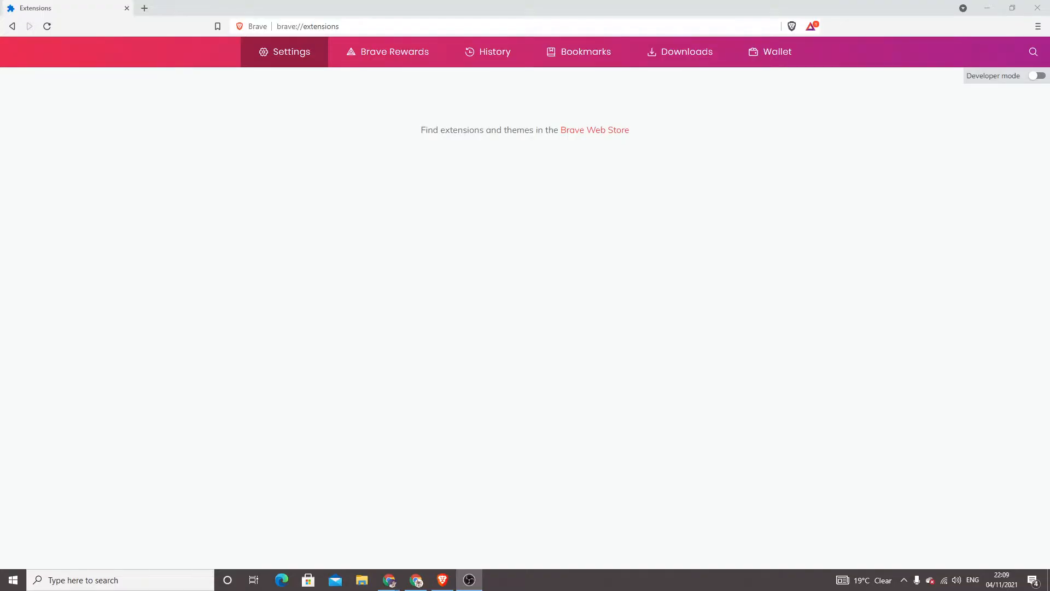
pyautogui.moveTo(897, 239)
pyautogui.write('go')
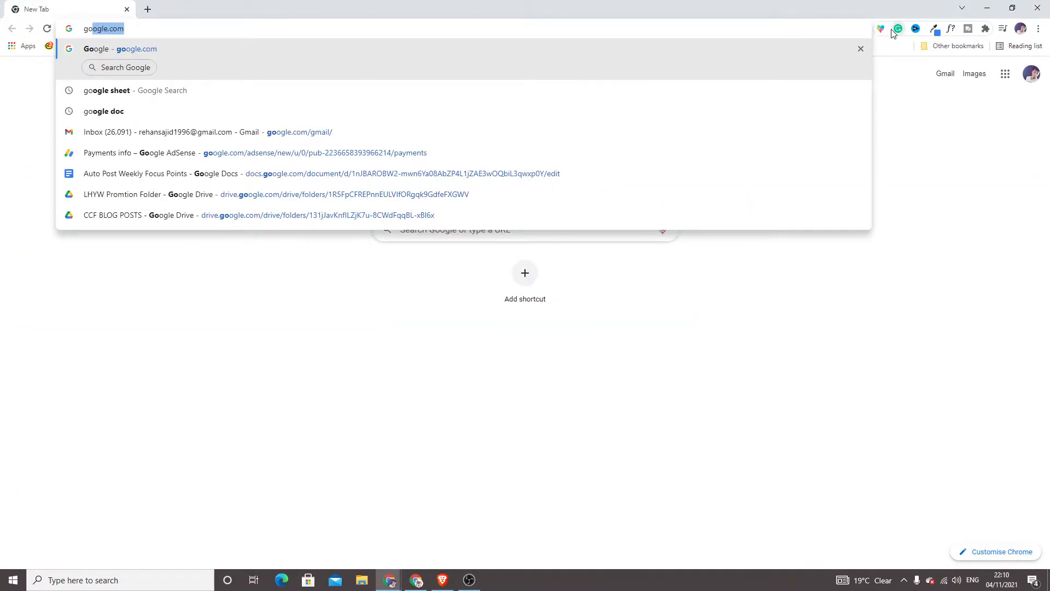
# Search Google for 'idm' and open the official internetdownloadmanager.com site
pyautogui.press('Enter')
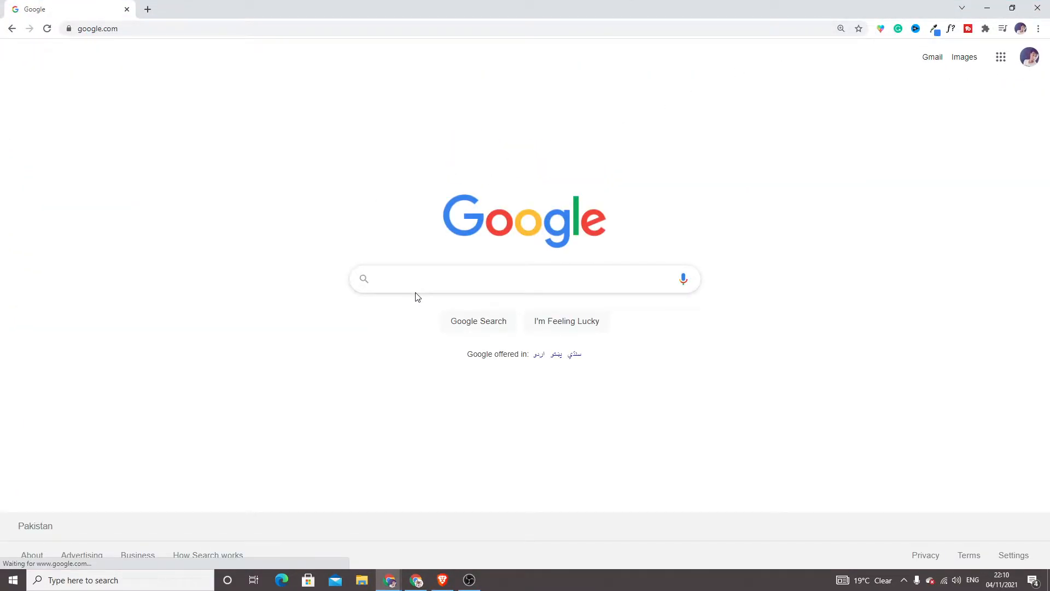
pyautogui.write('idm')
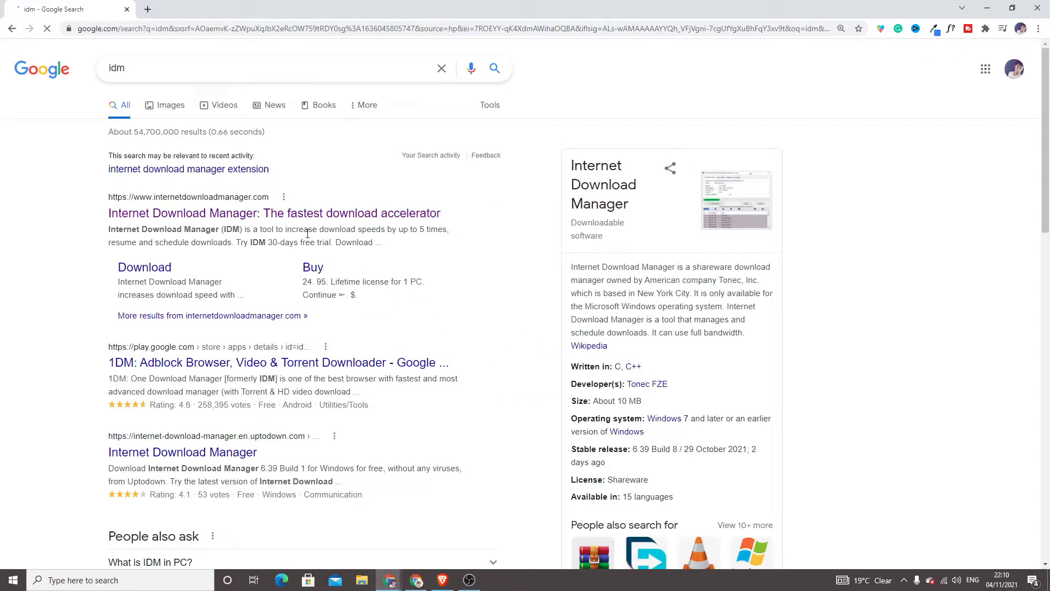
pyautogui.click(274, 213)
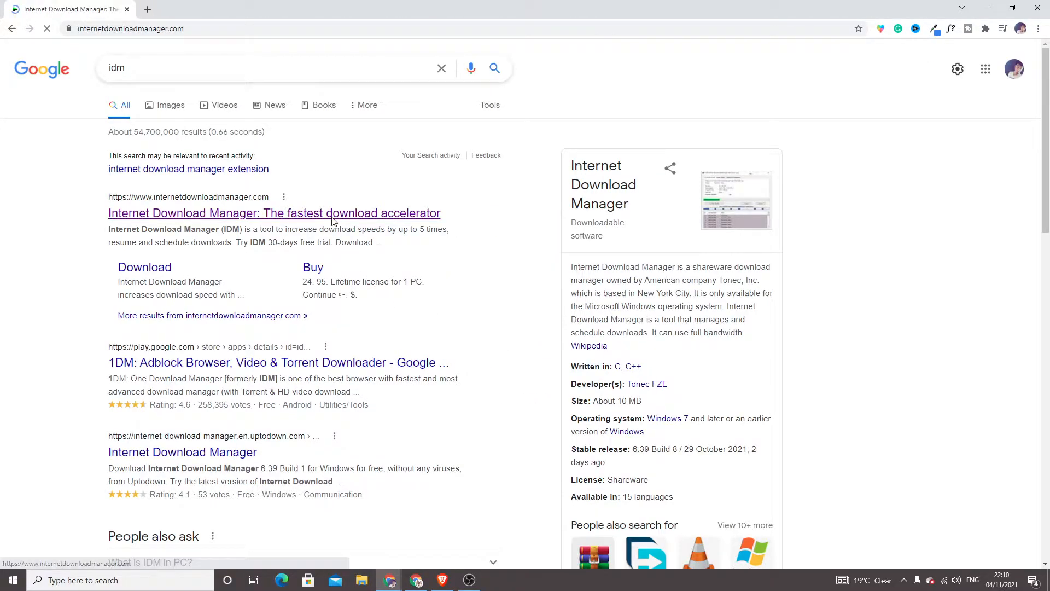
pyautogui.click(274, 213)
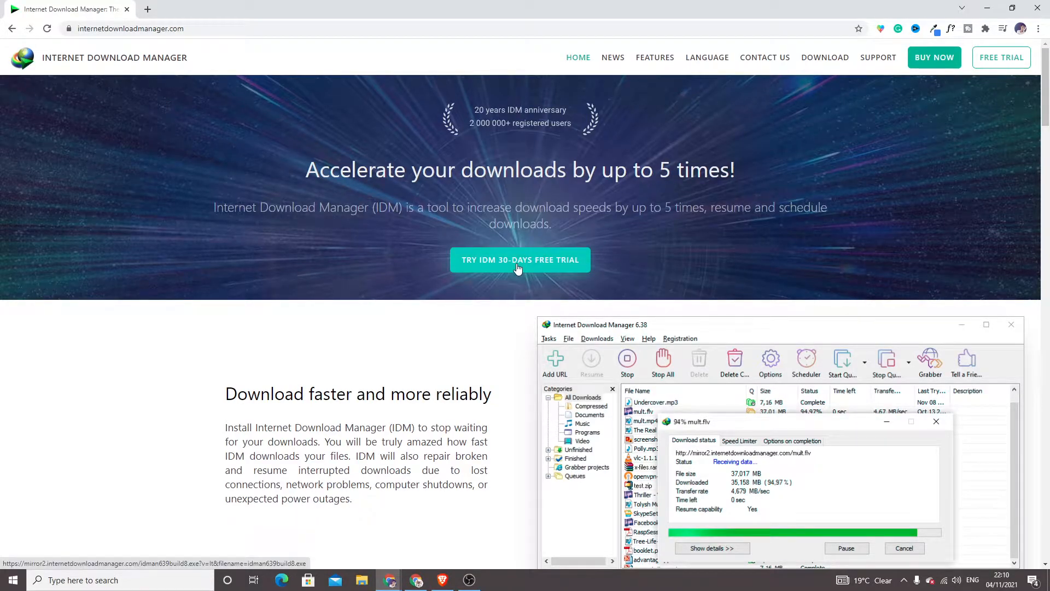
# Download the IDM 30-day free trial installer, keep it, and run it
pyautogui.click(519, 259)
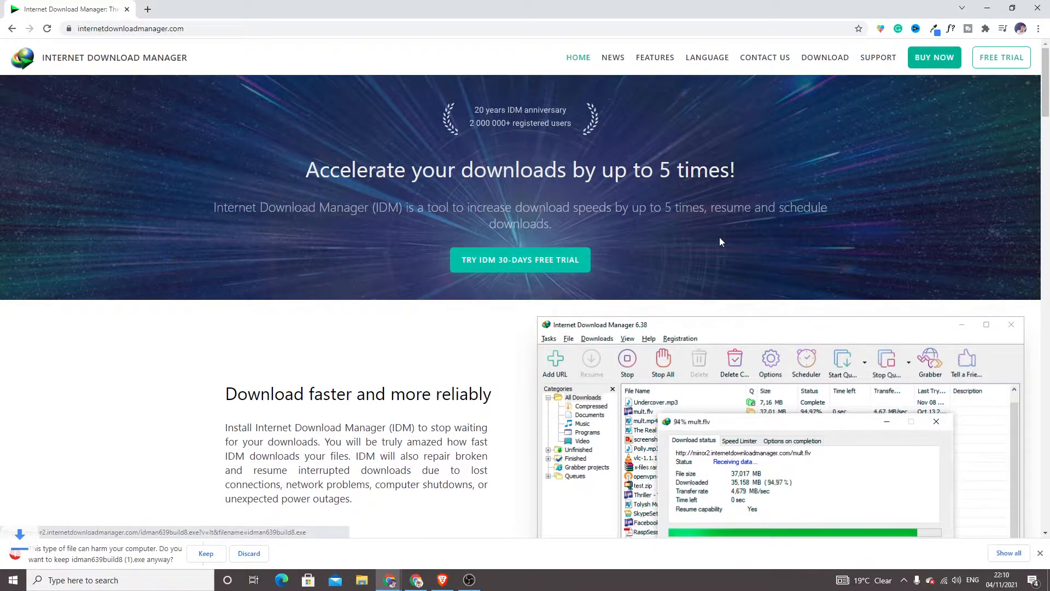
pyautogui.click(206, 553)
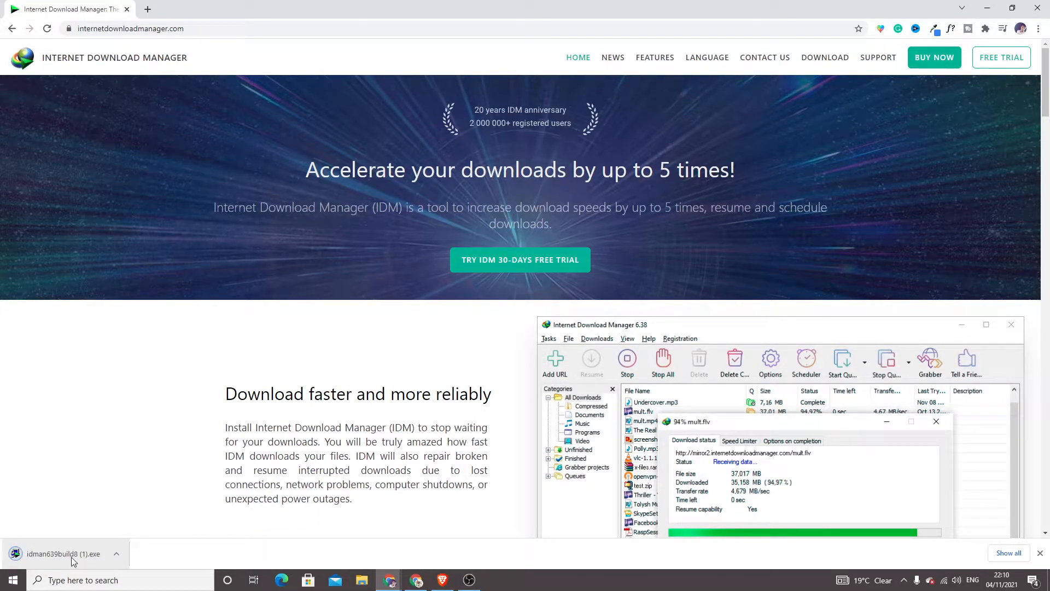
pyautogui.click(117, 553)
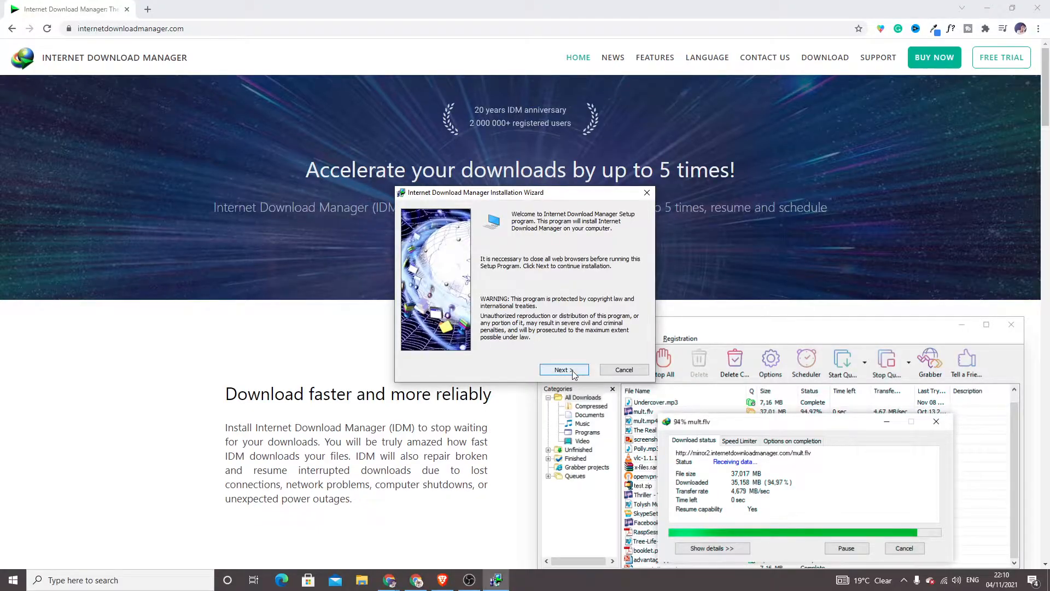
# Install Internet Download Manager, accepting the license and default destination, then finish the wizard
pyautogui.click(563, 369)
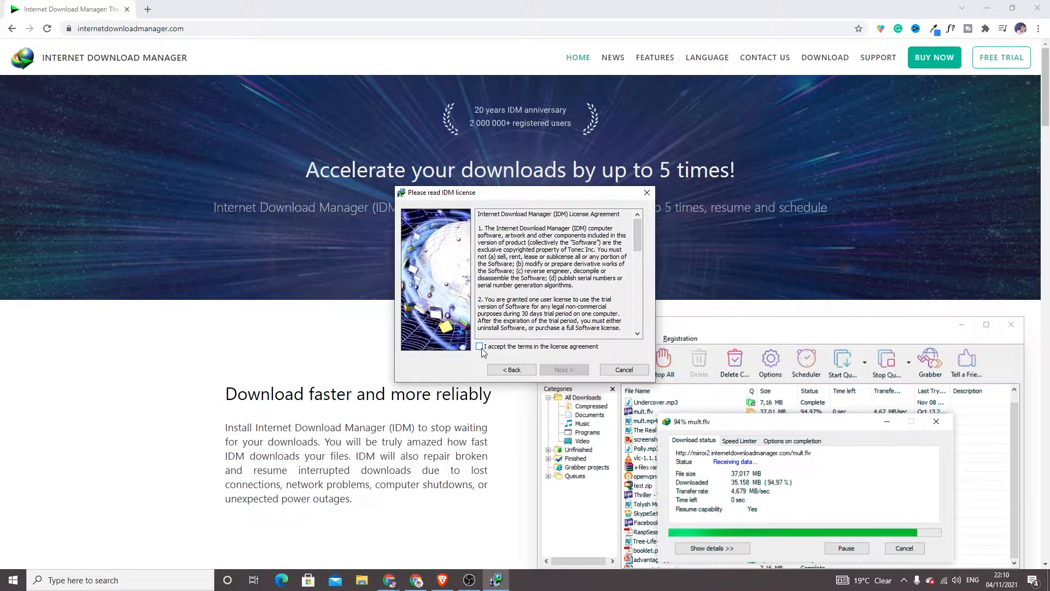
pyautogui.click(479, 347)
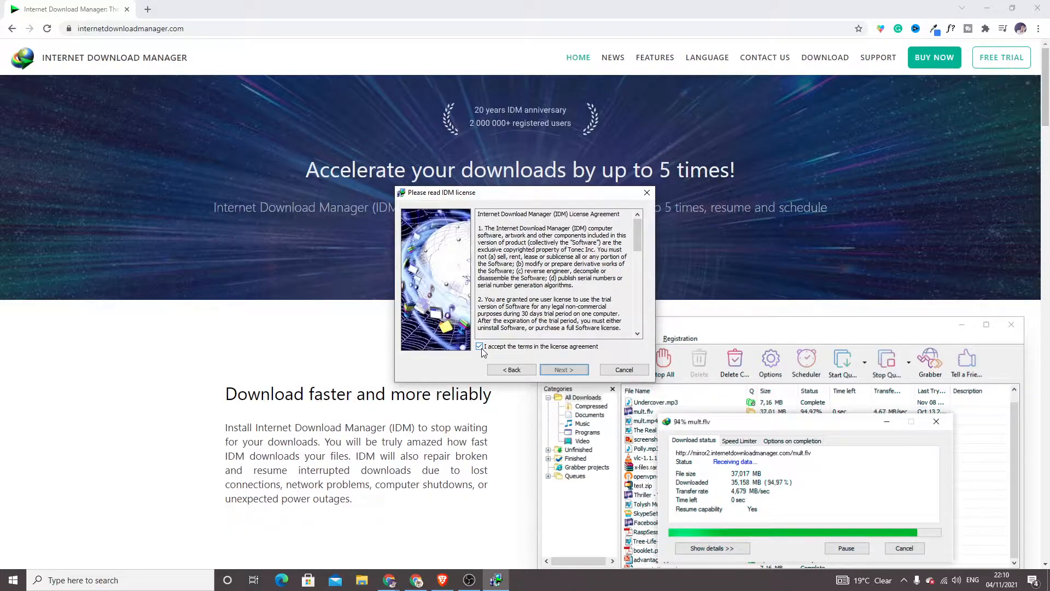
pyautogui.click(564, 370)
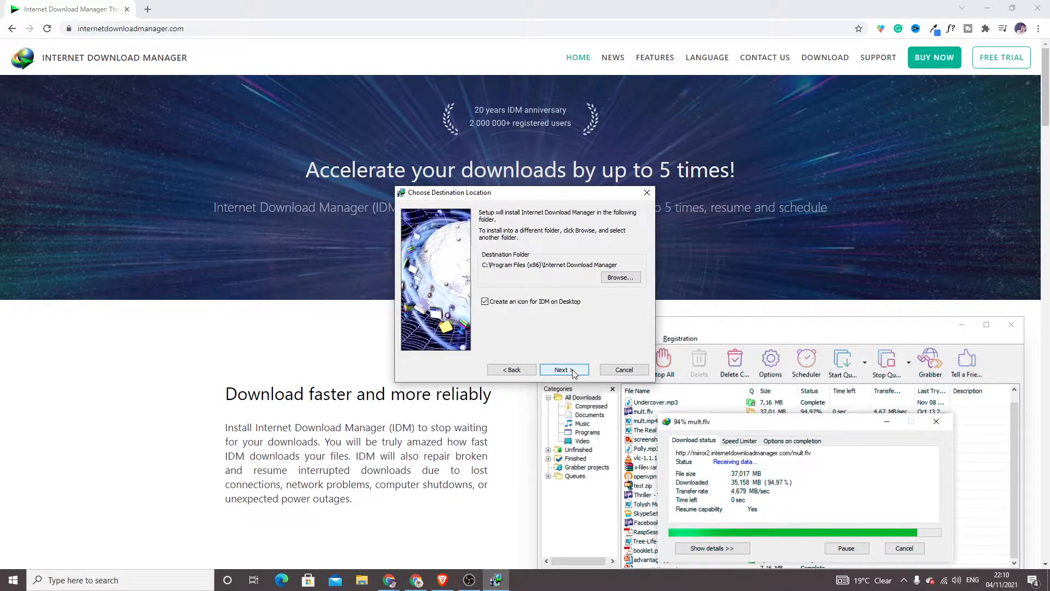
pyautogui.click(564, 369)
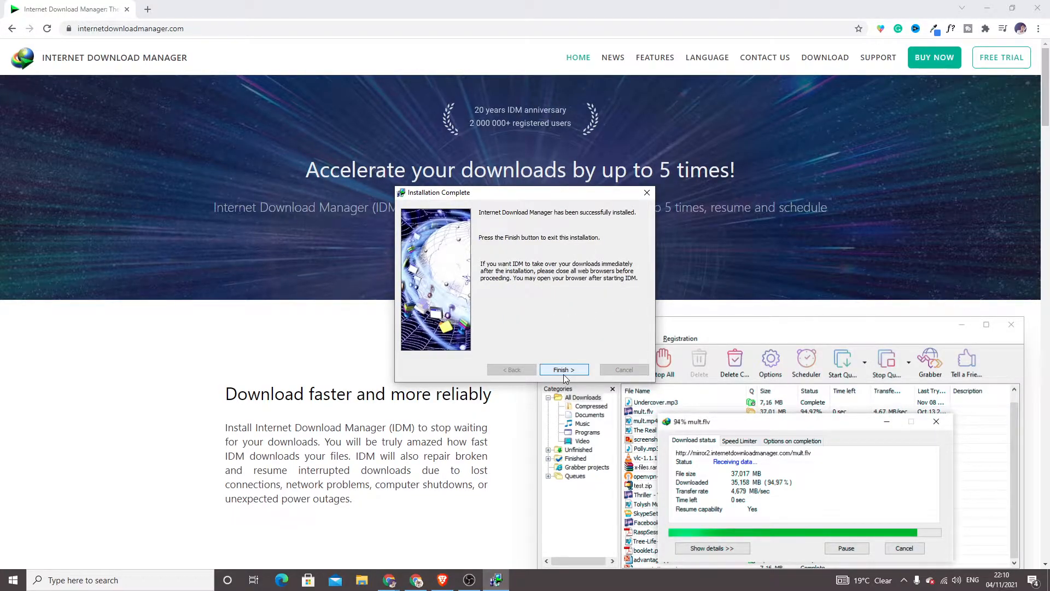
pyautogui.click(563, 370)
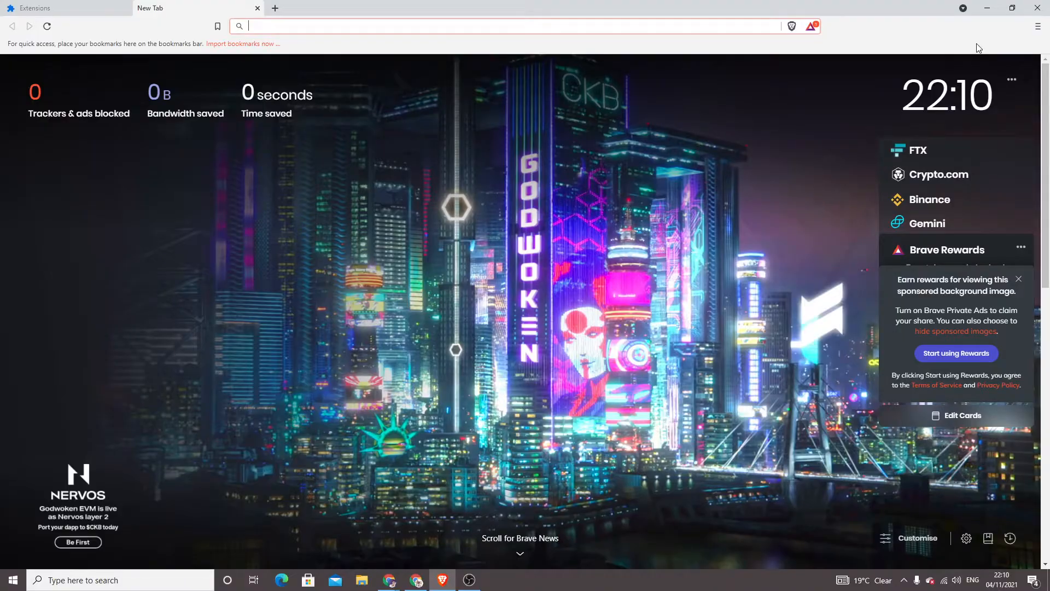
# Open Extensions from the Brave menu and turn on Developer mode
pyautogui.click(1036, 26)
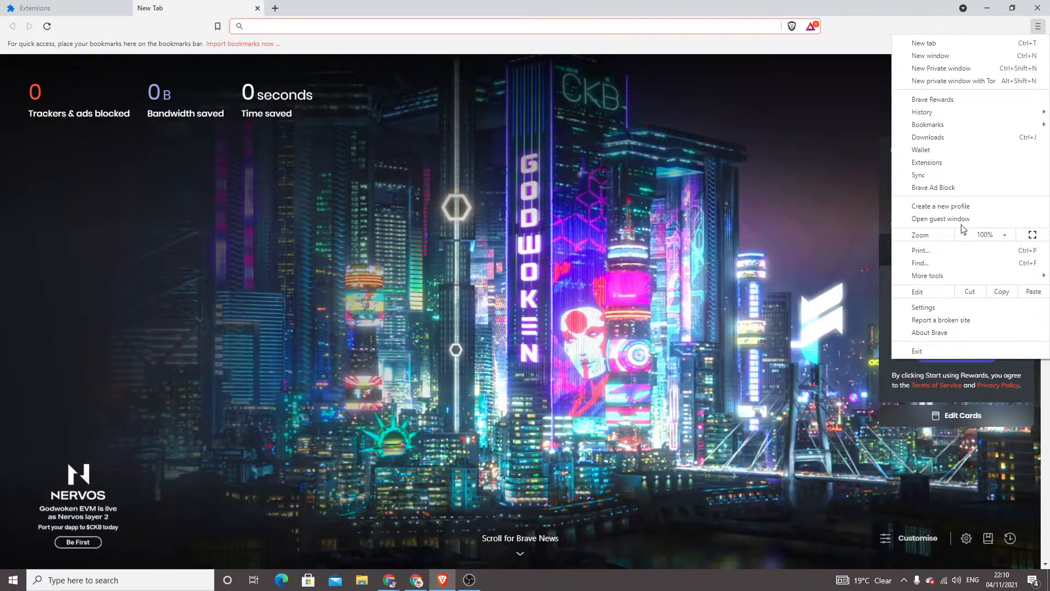
pyautogui.click(927, 161)
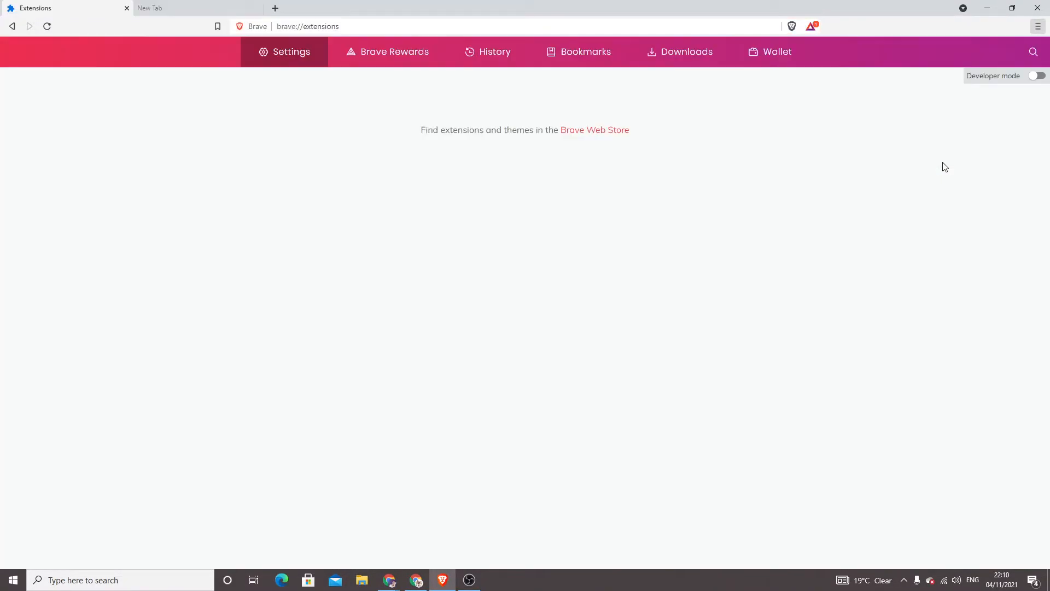
pyautogui.moveTo(460, 186)
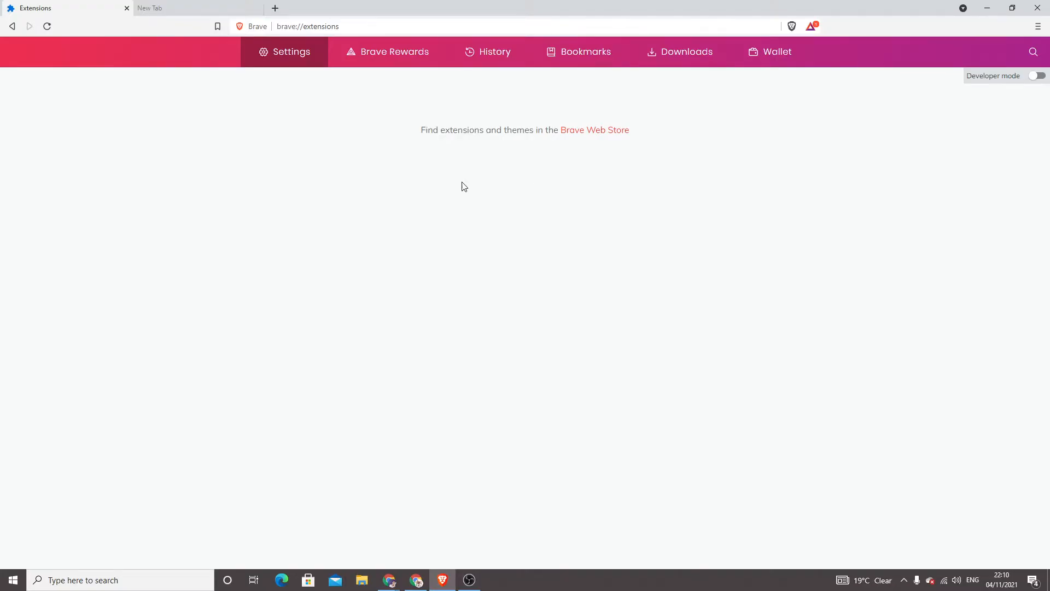
pyautogui.moveTo(579, 185)
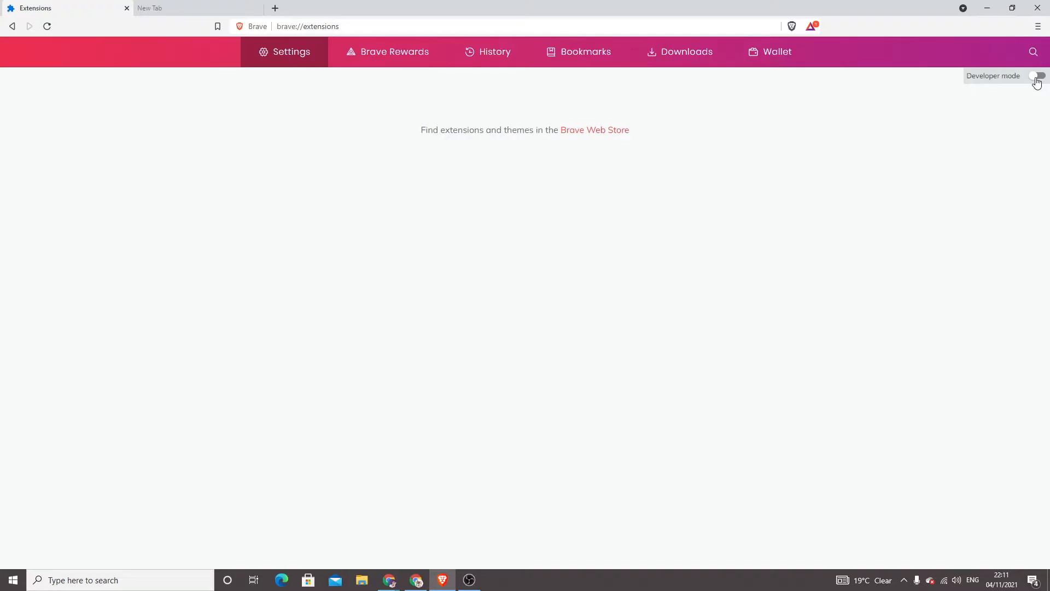
pyautogui.click(1039, 75)
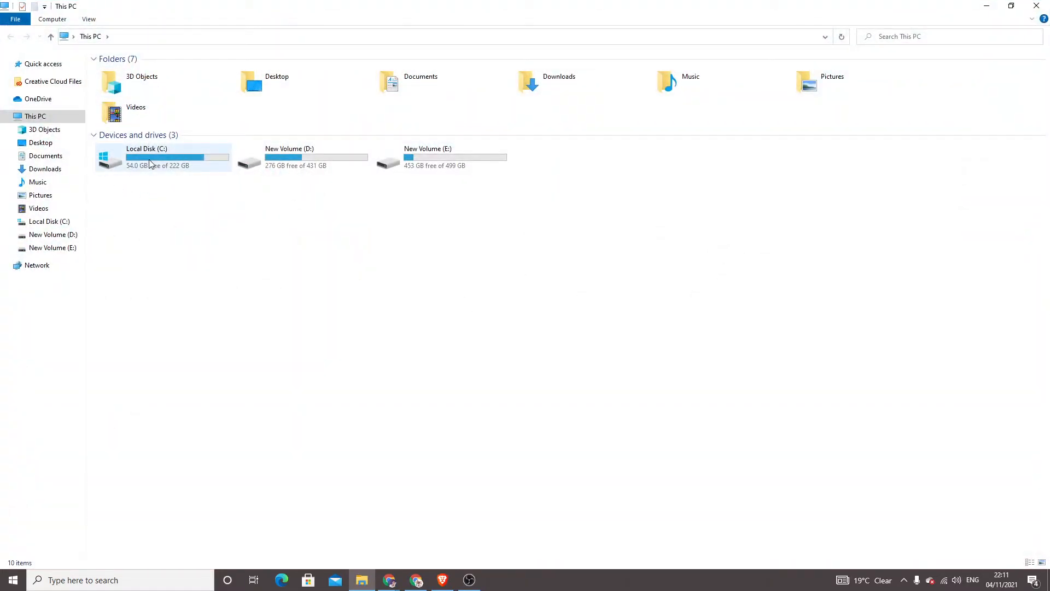
pyautogui.moveTo(163, 162)
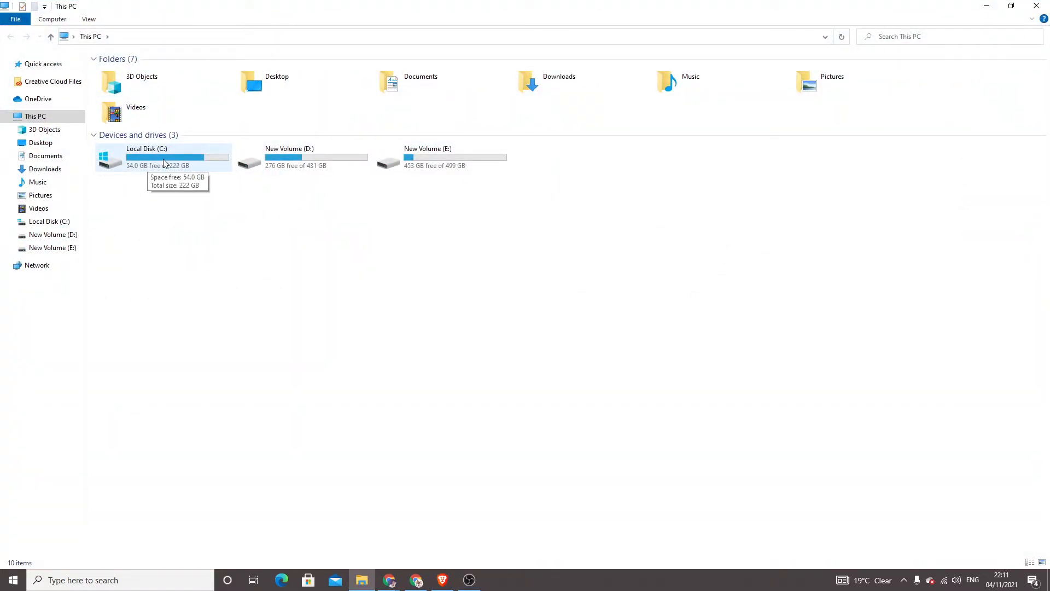
# Browse to C:\Program Files (x86)\Internet Download Manager and select IDMGCExt.crx
pyautogui.doubleClick(164, 157)
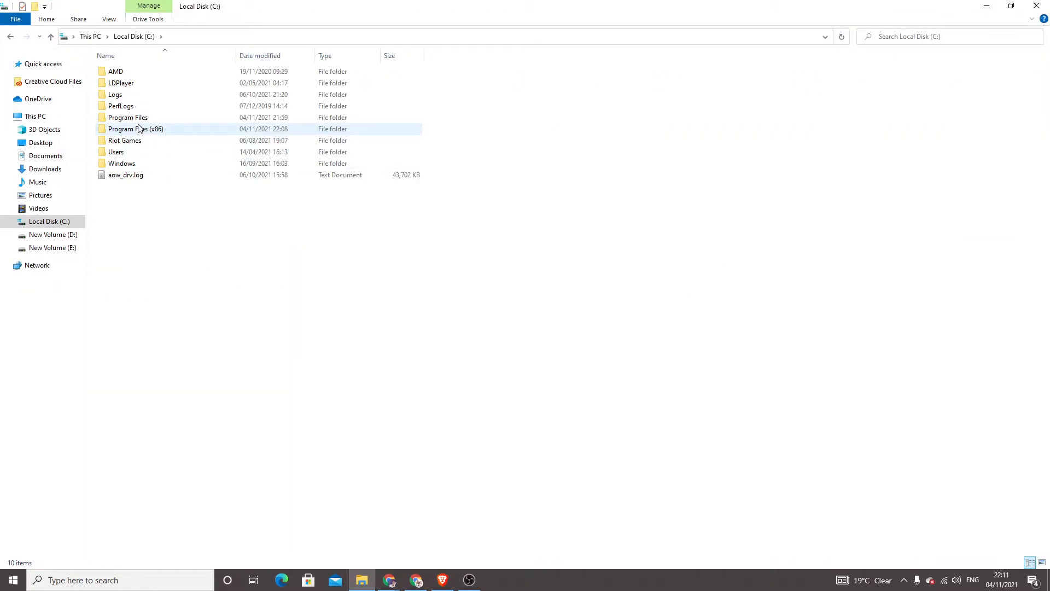
pyautogui.doubleClick(128, 117)
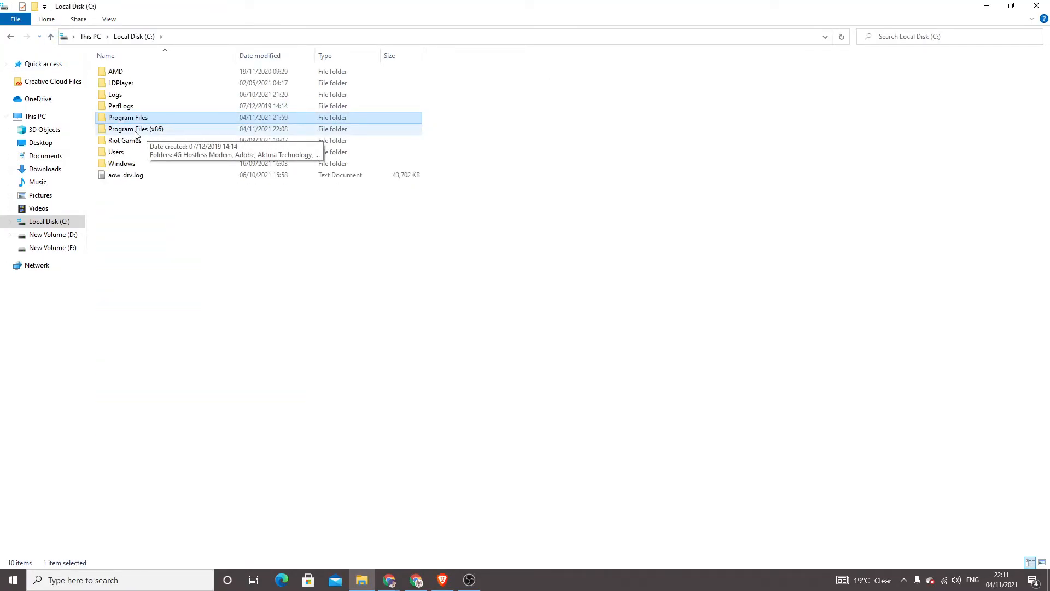
pyautogui.doubleClick(135, 128)
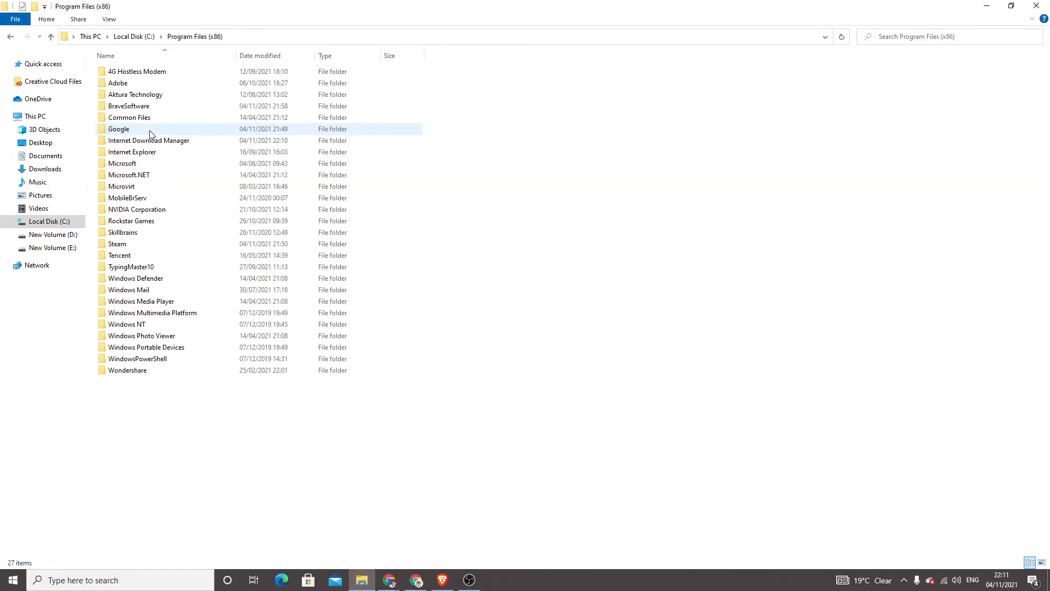
pyautogui.moveTo(149, 141)
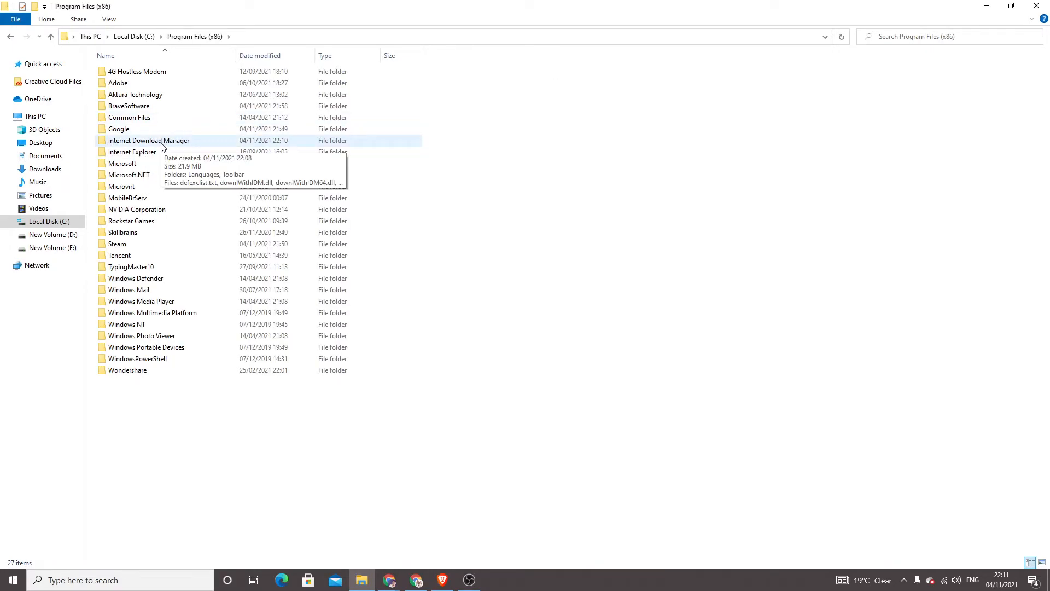
pyautogui.doubleClick(148, 140)
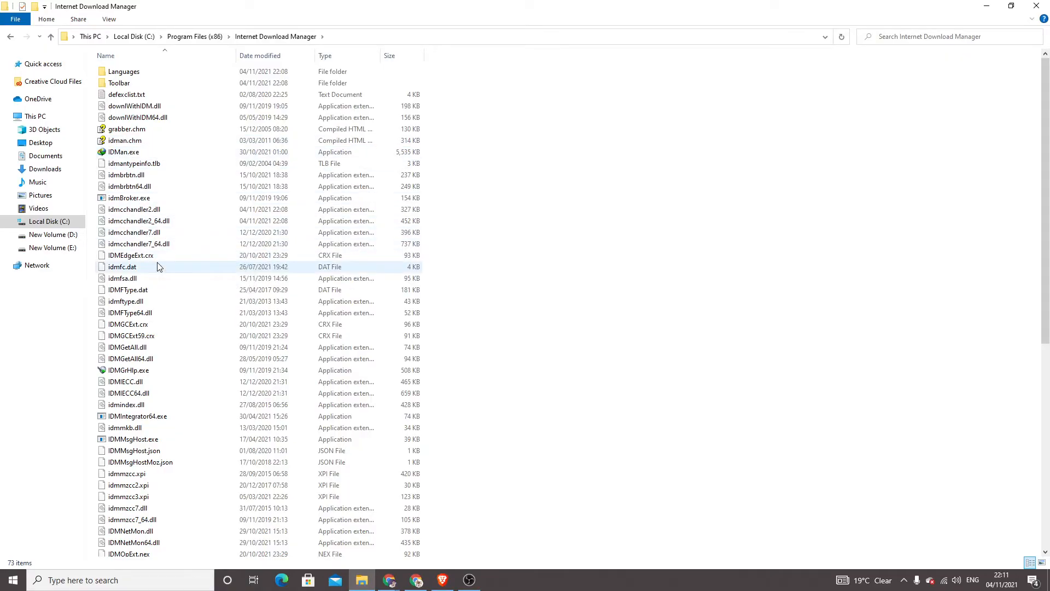
pyautogui.moveTo(157, 266)
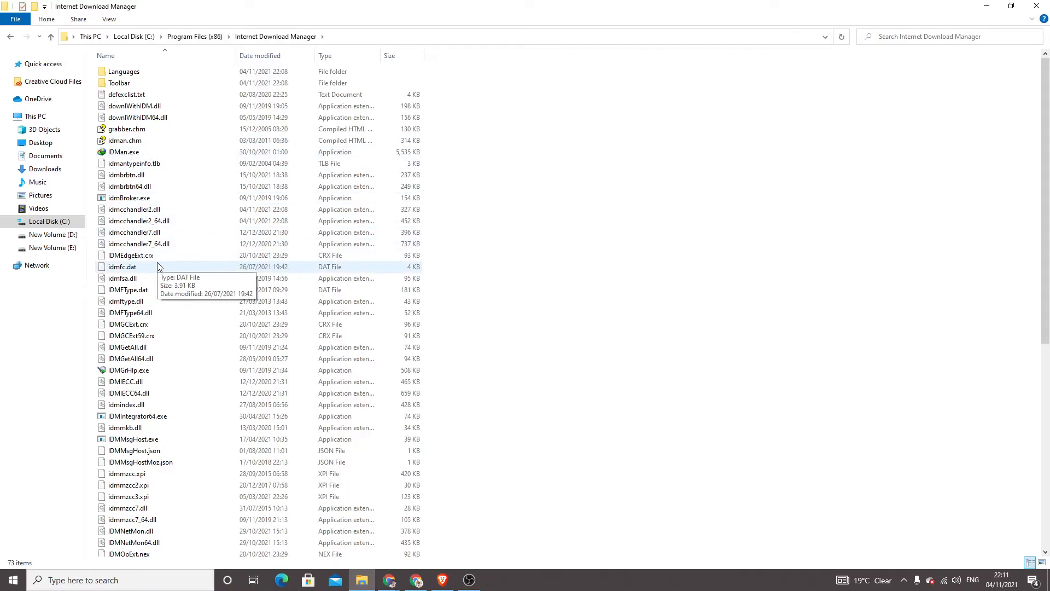
pyautogui.click(127, 325)
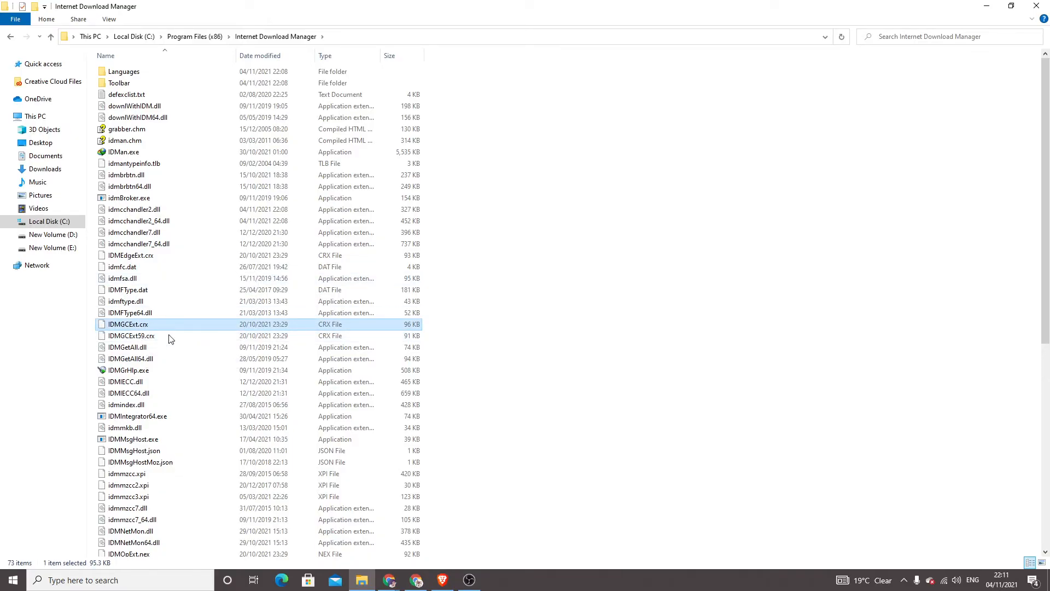
pyautogui.click(442, 579)
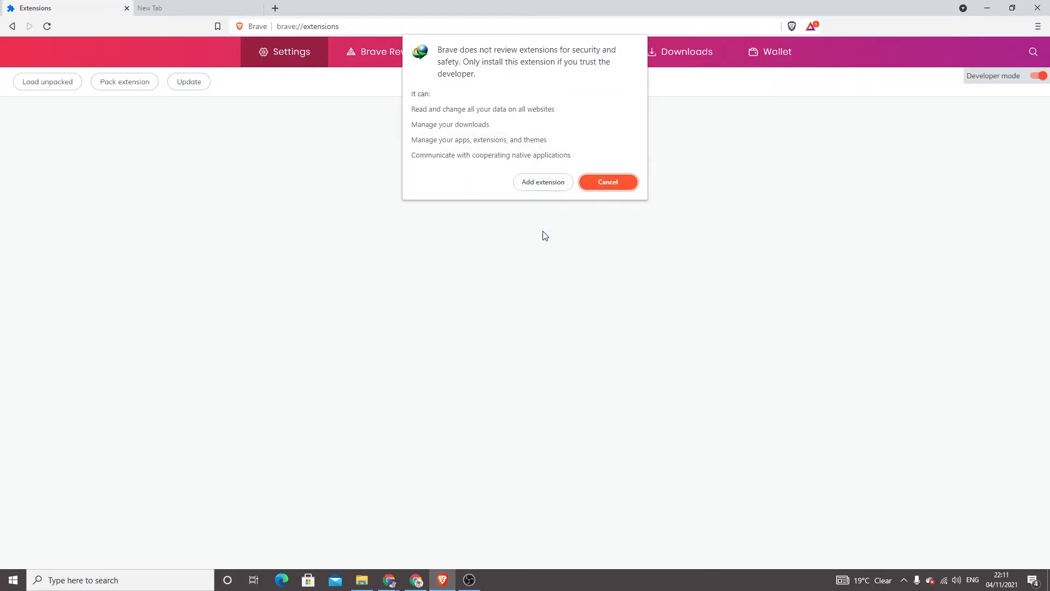
pyautogui.moveTo(543, 182)
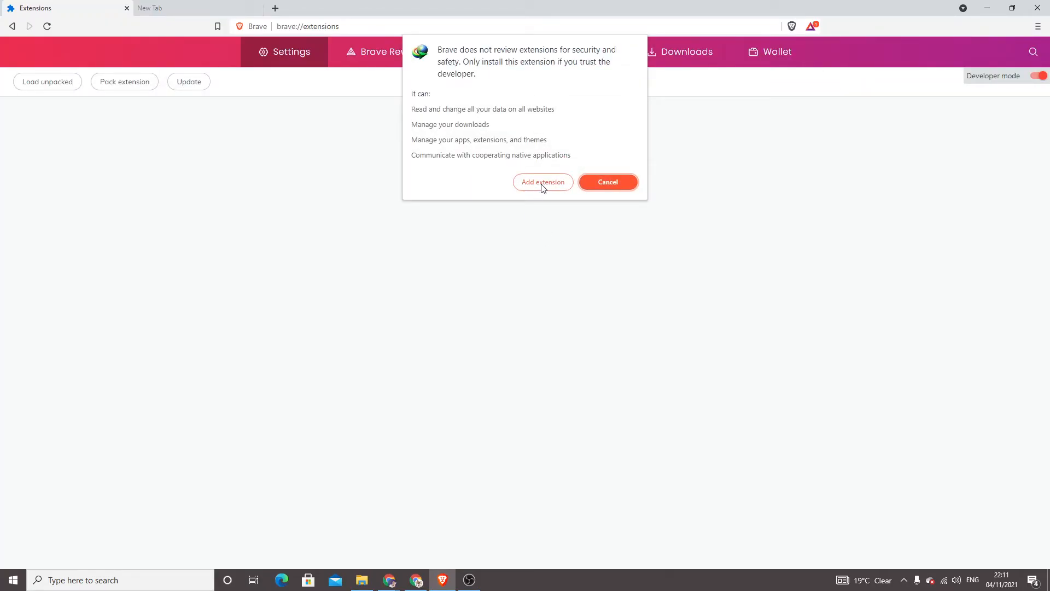
# Confirm Add extension for IDMGCExt.crx in Brave's prompt
pyautogui.click(543, 182)
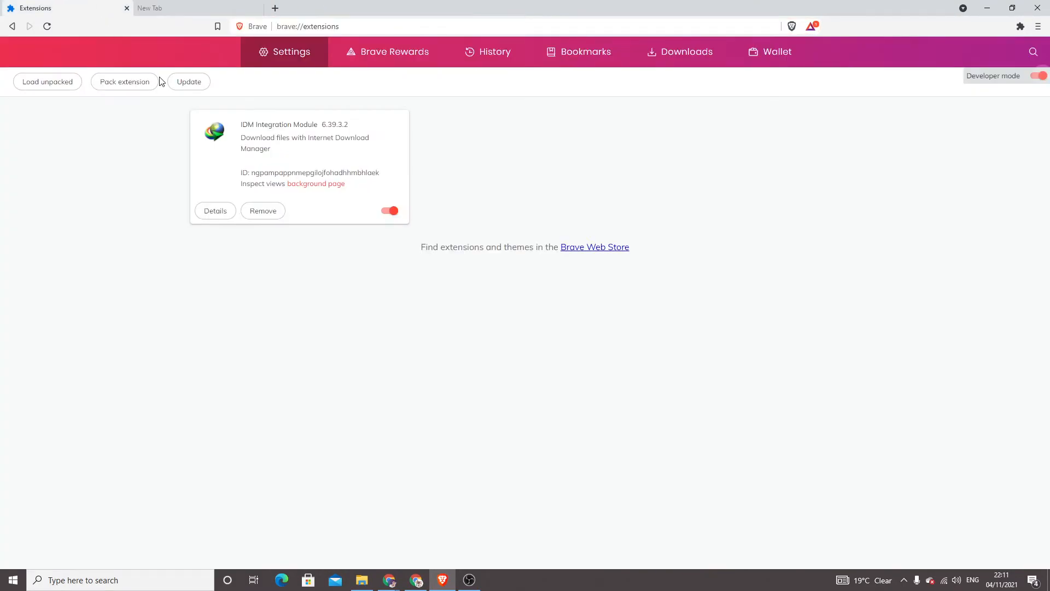
pyautogui.moveTo(263, 210)
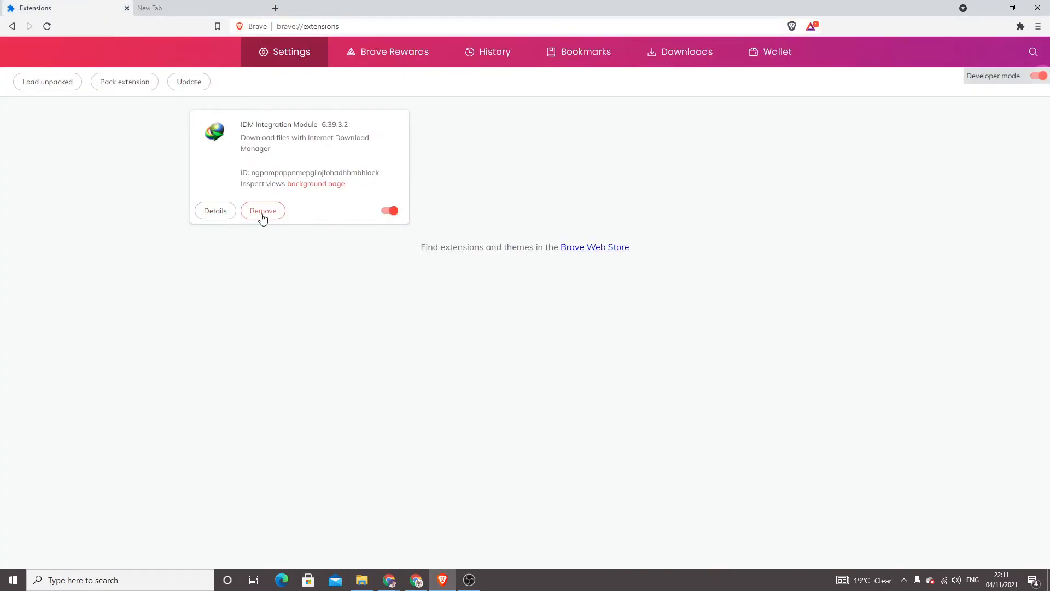
pyautogui.moveTo(237, 135)
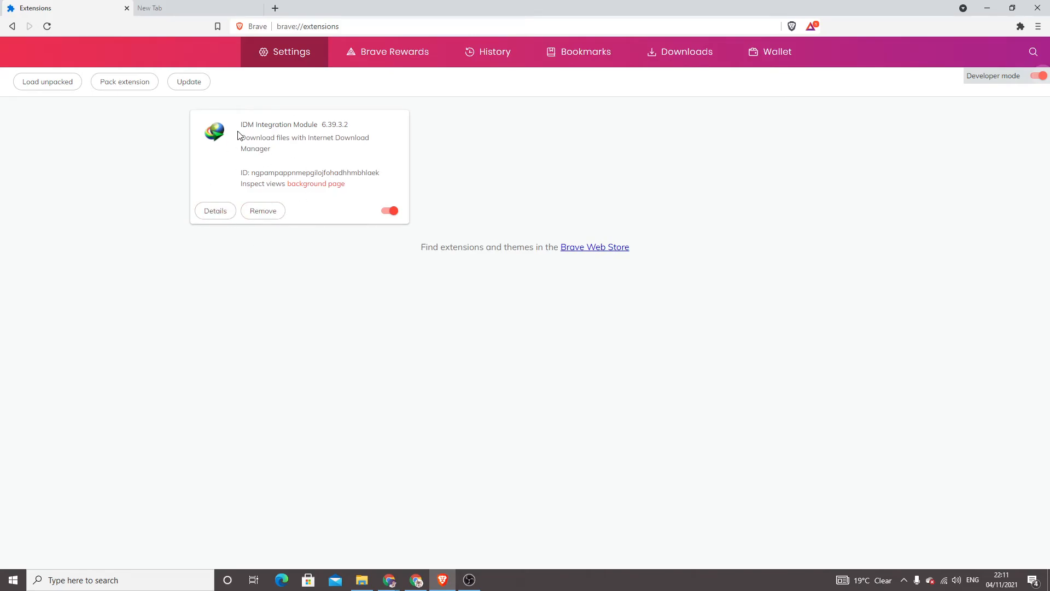
pyautogui.moveTo(320, 269)
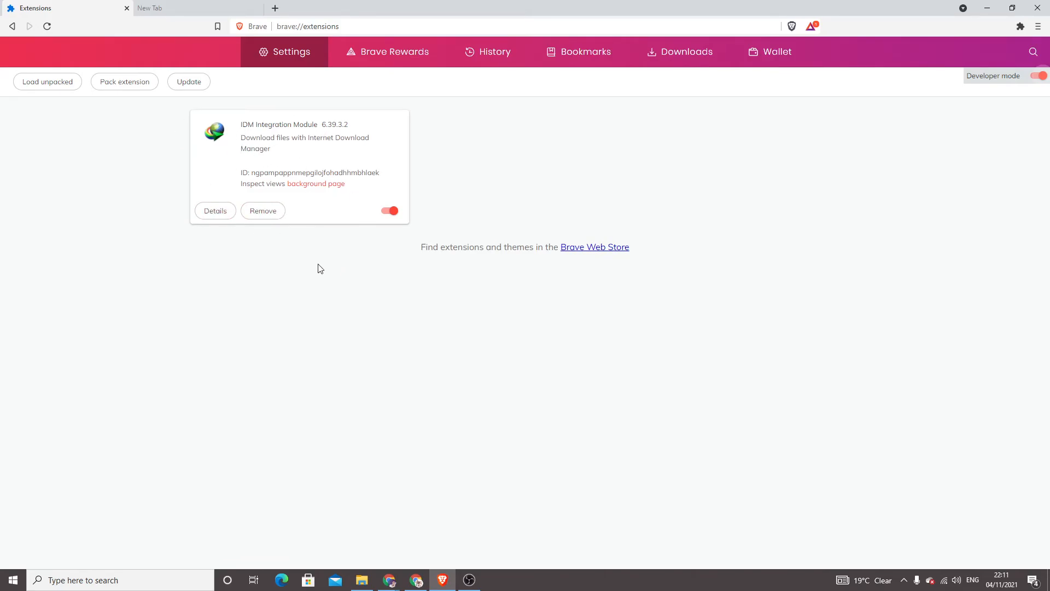
pyautogui.moveTo(411, 148)
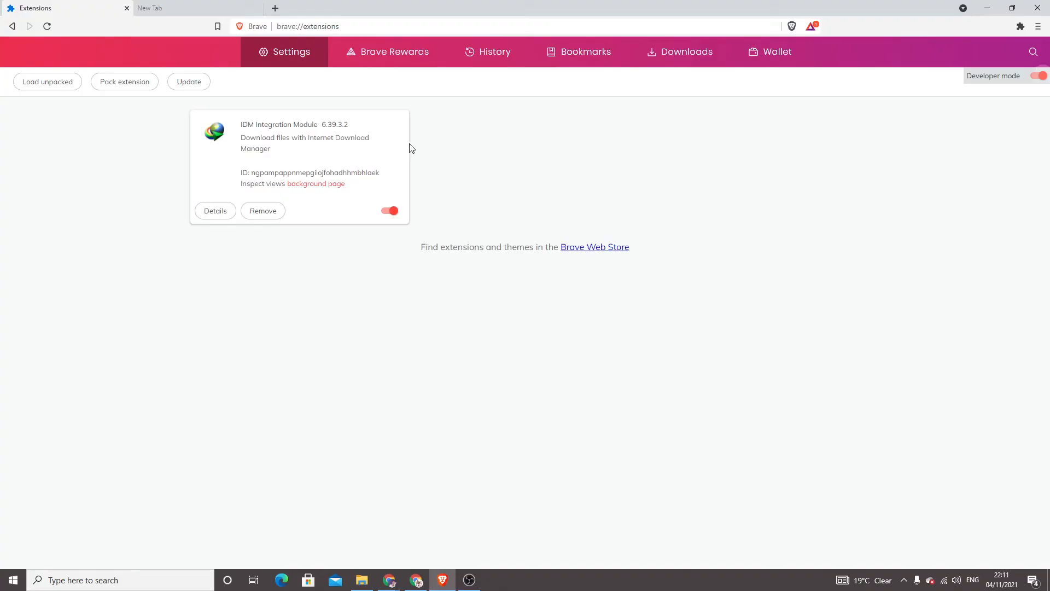
pyautogui.moveTo(489, 215)
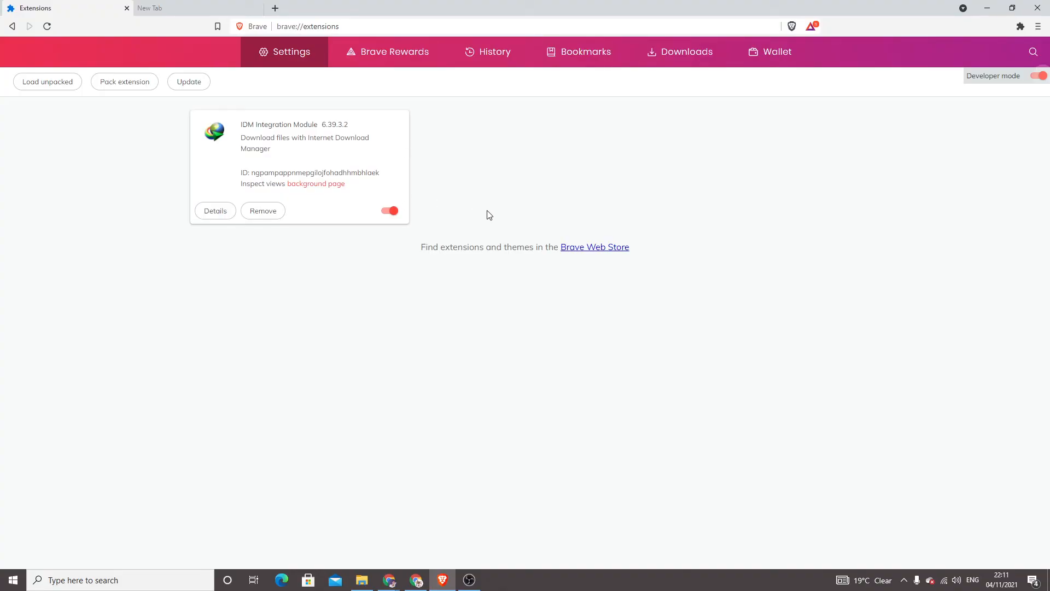
pyautogui.moveTo(494, 194)
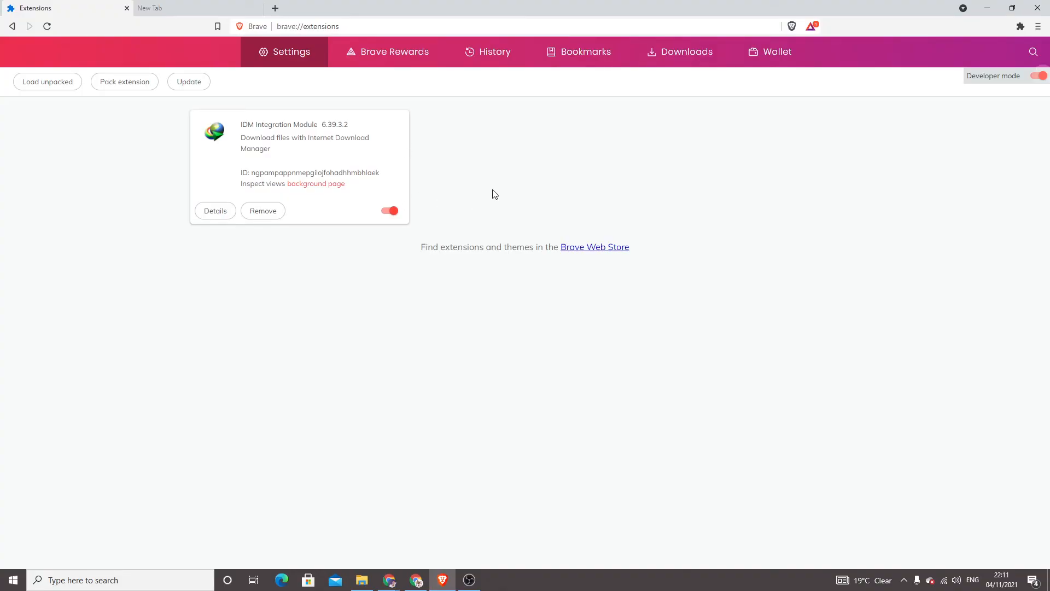